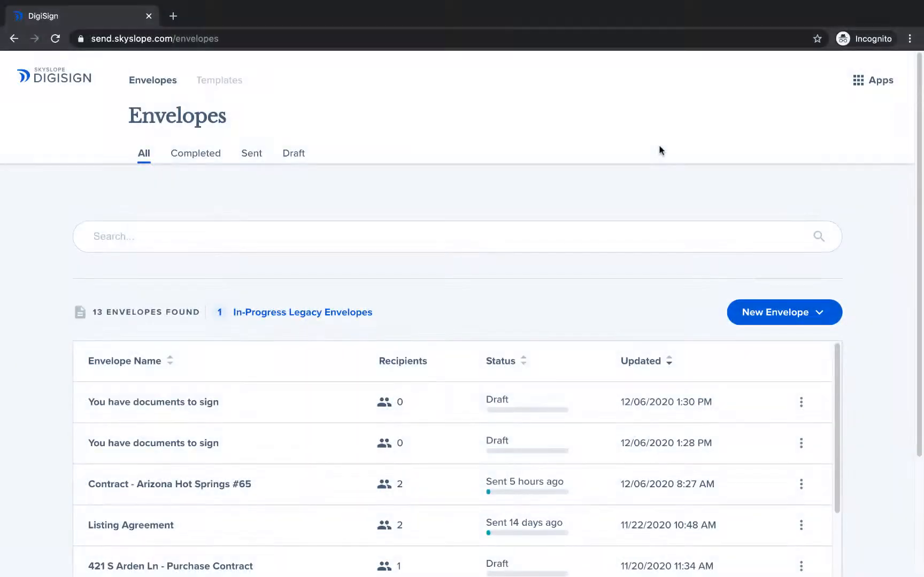
{"action": "mouse_move", "coordinate": [758, 278]}
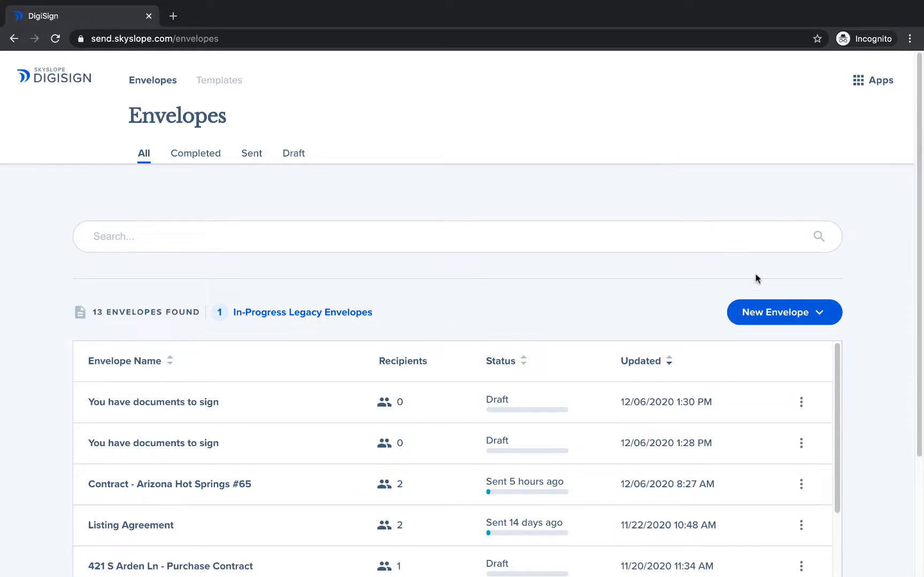
Show the New Envelope choices from the Envelopes page
{"action": "left_click", "coordinate": [784, 312]}
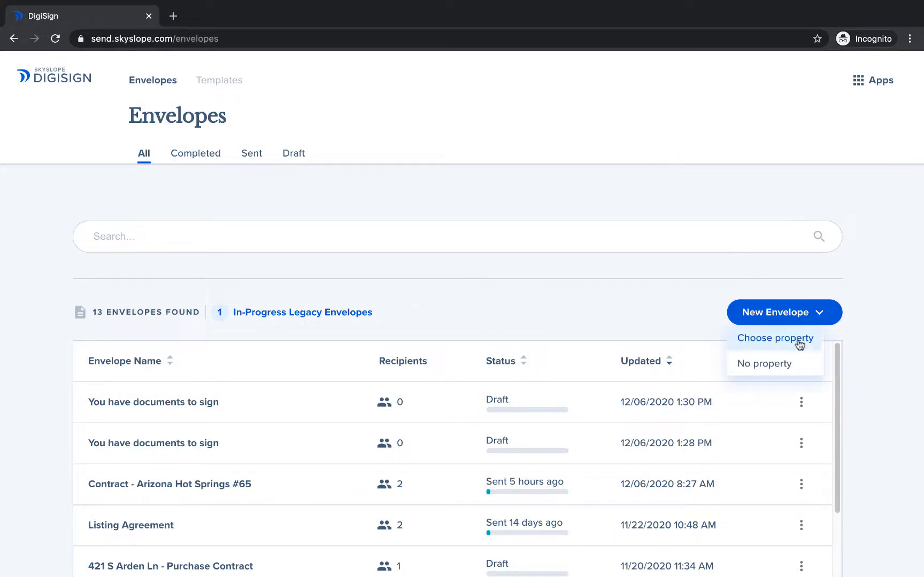
Start a no-property envelope, upload the Exclusive Right To Sell Listing Contract PDF, and continue to recipients
{"action": "left_click", "coordinate": [764, 364]}
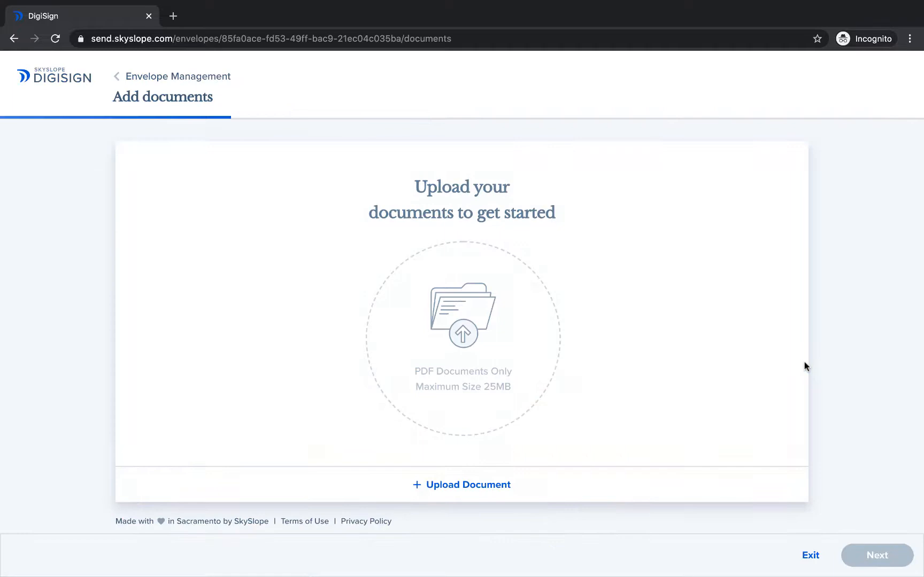
{"action": "left_click", "coordinate": [469, 484]}
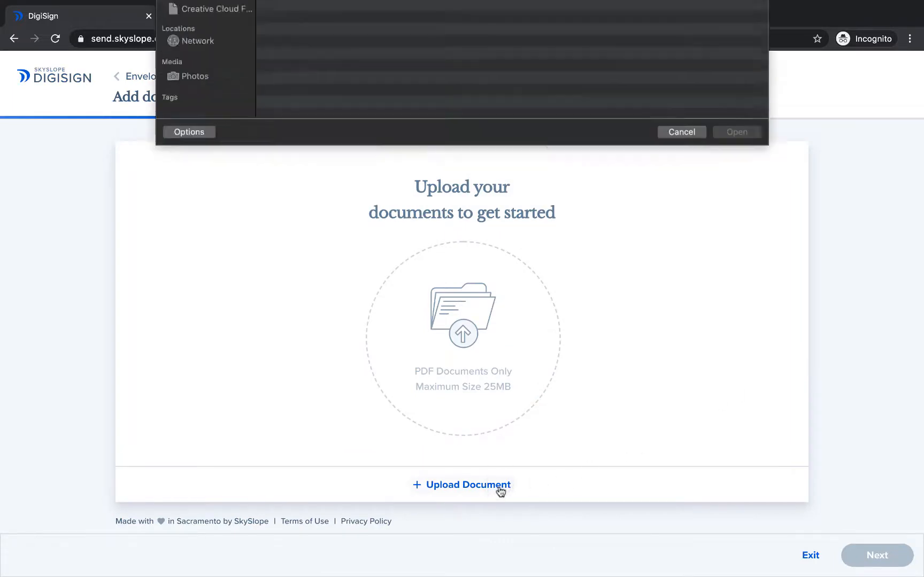
{"action": "left_click", "coordinate": [736, 132]}
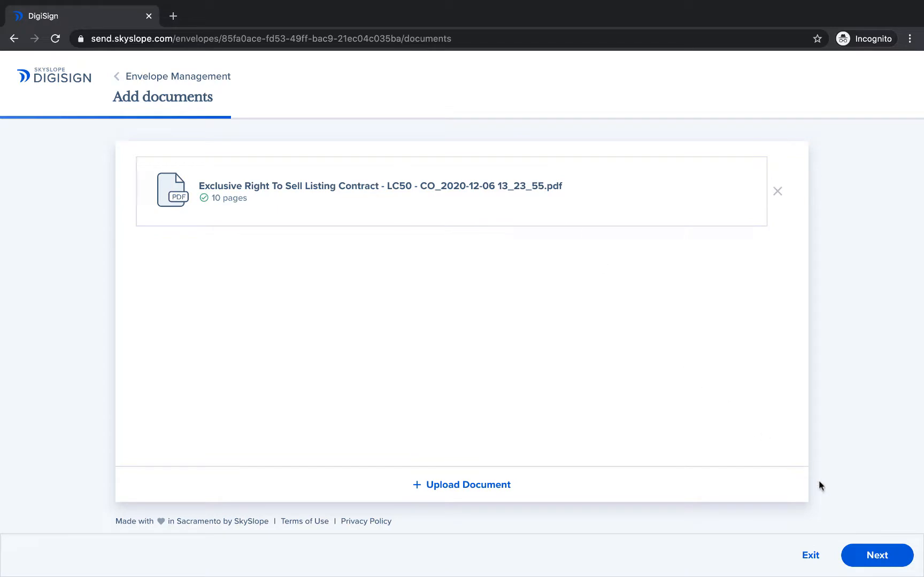
{"action": "left_click", "coordinate": [876, 555]}
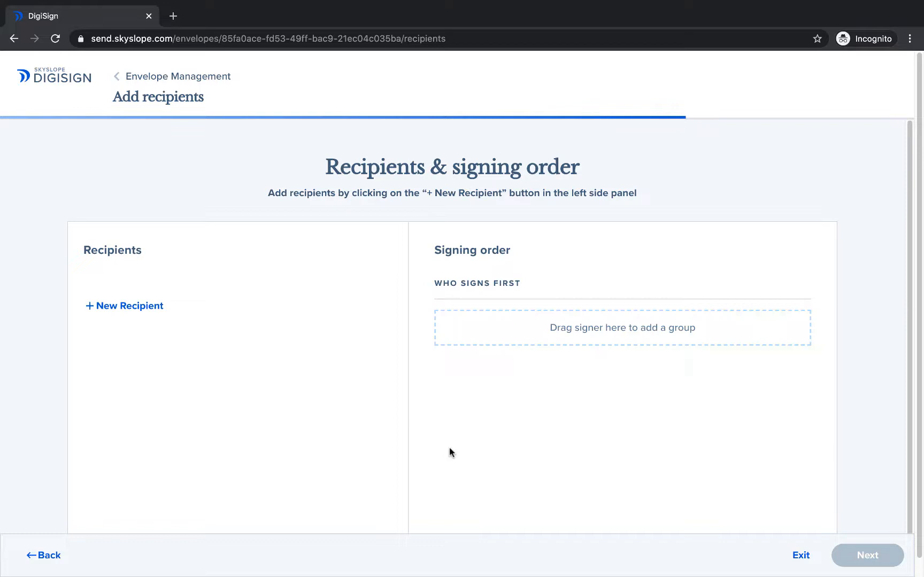
Add Jack Canfield with his email as a 'Needs to sign' recipient and save him
{"action": "left_click", "coordinate": [124, 305]}
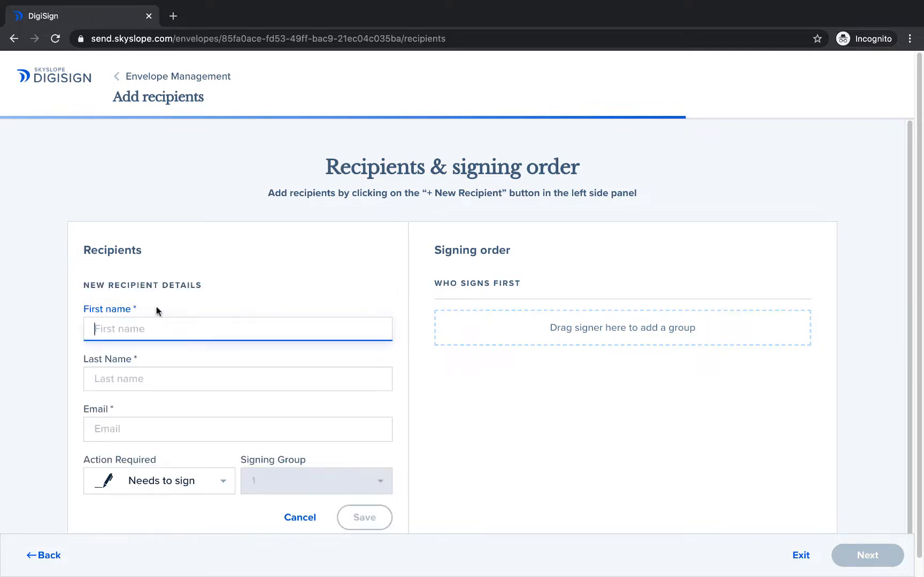
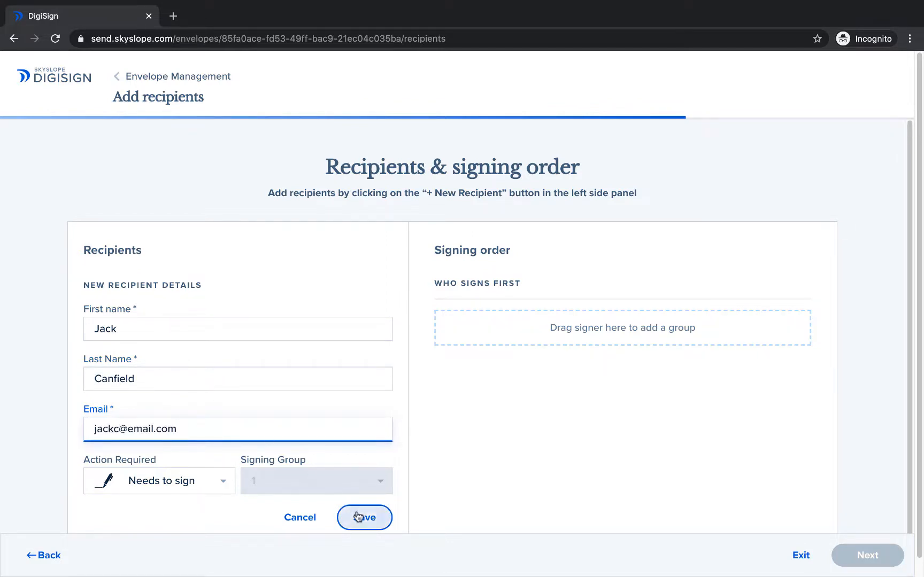
{"action": "left_click", "coordinate": [364, 517]}
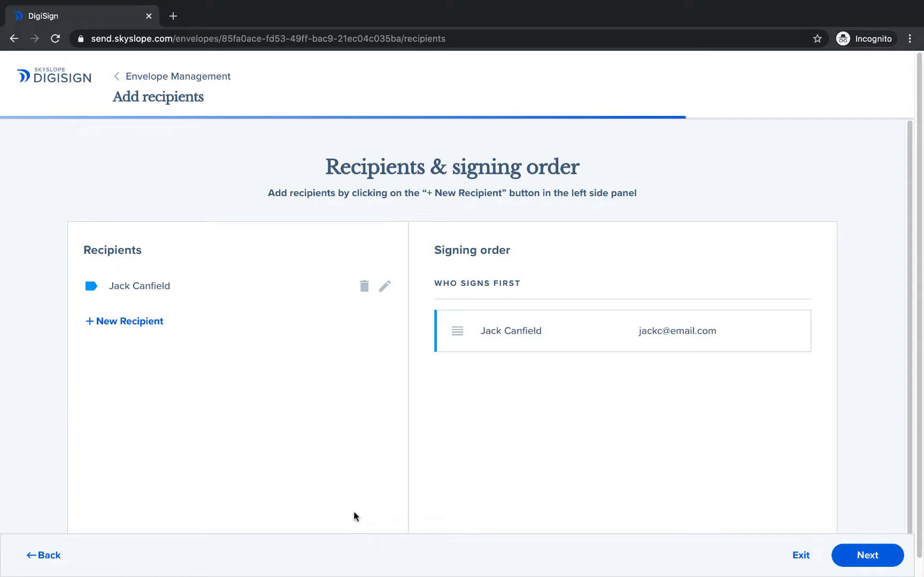
{"action": "mouse_move", "coordinate": [108, 329]}
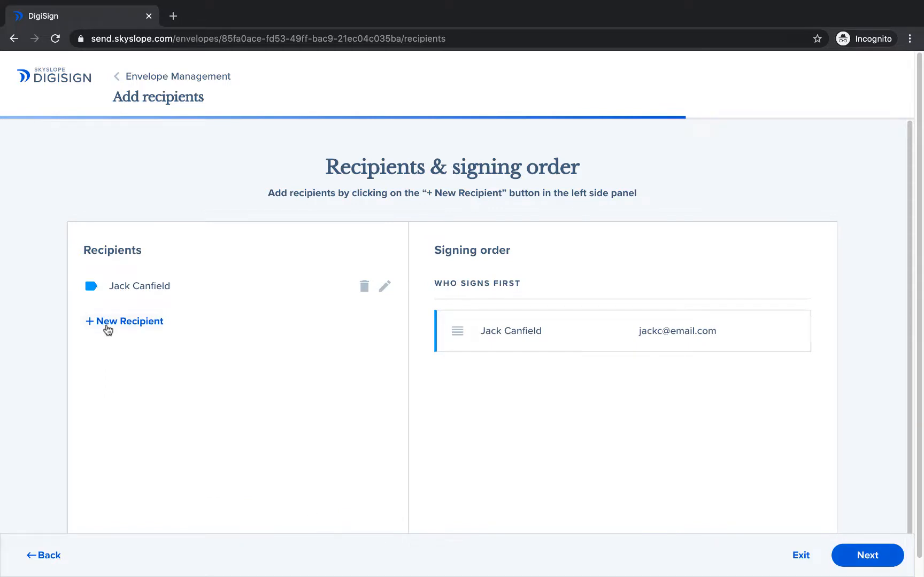
{"action": "left_click", "coordinate": [124, 321]}
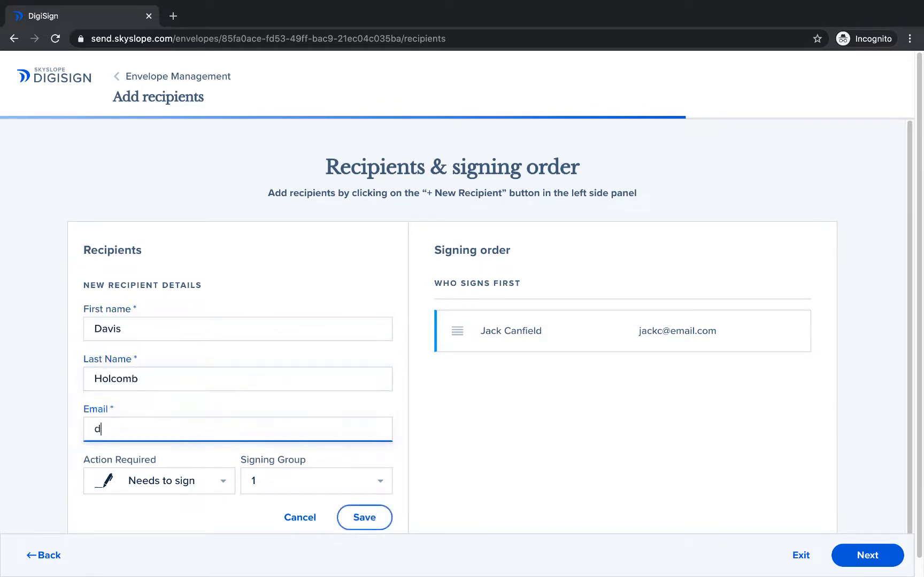
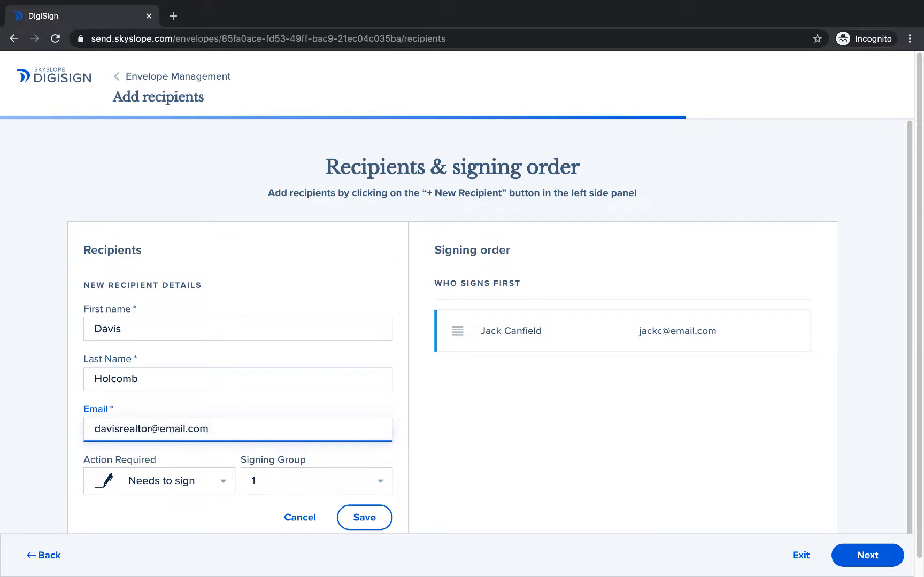
{"action": "mouse_move", "coordinate": [351, 478]}
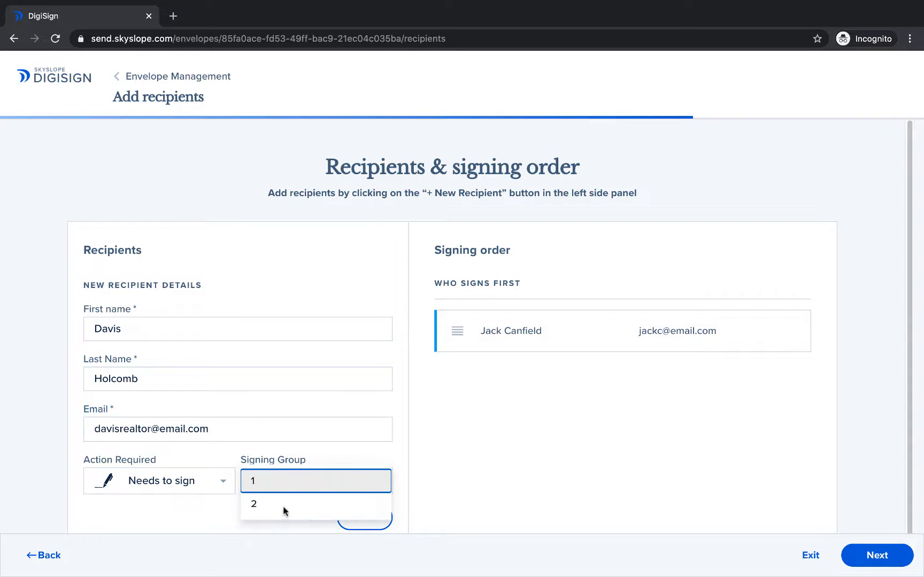
{"action": "left_click", "coordinate": [254, 504]}
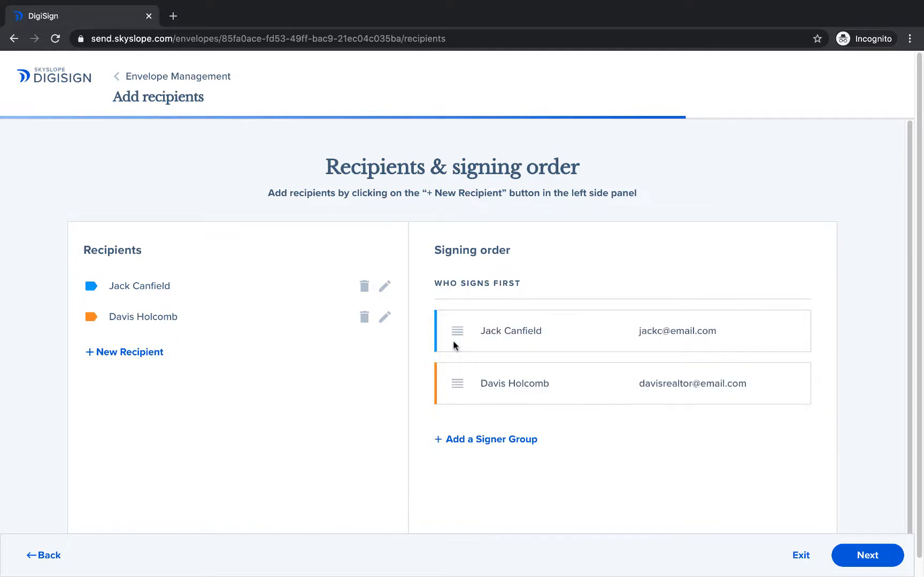
{"action": "left_click", "coordinate": [491, 439]}
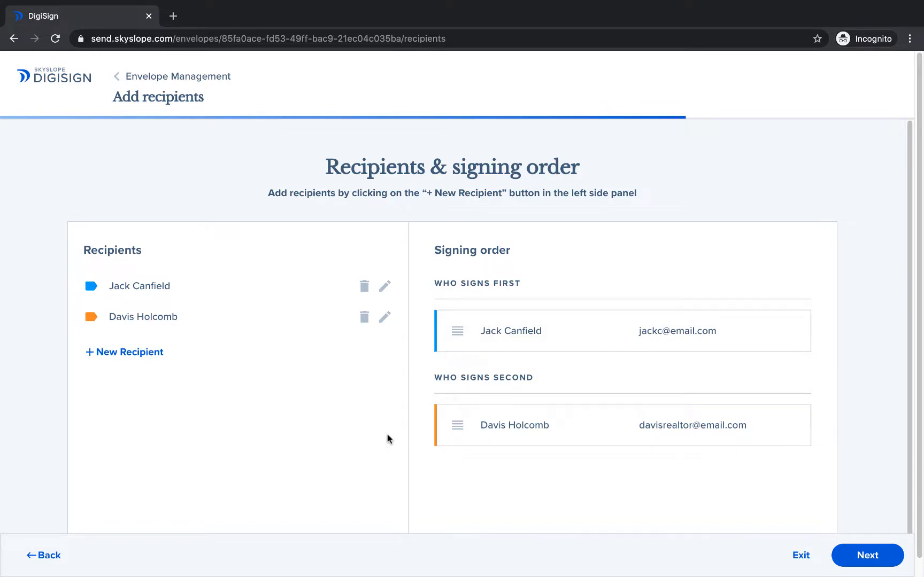
{"action": "left_click", "coordinate": [124, 353]}
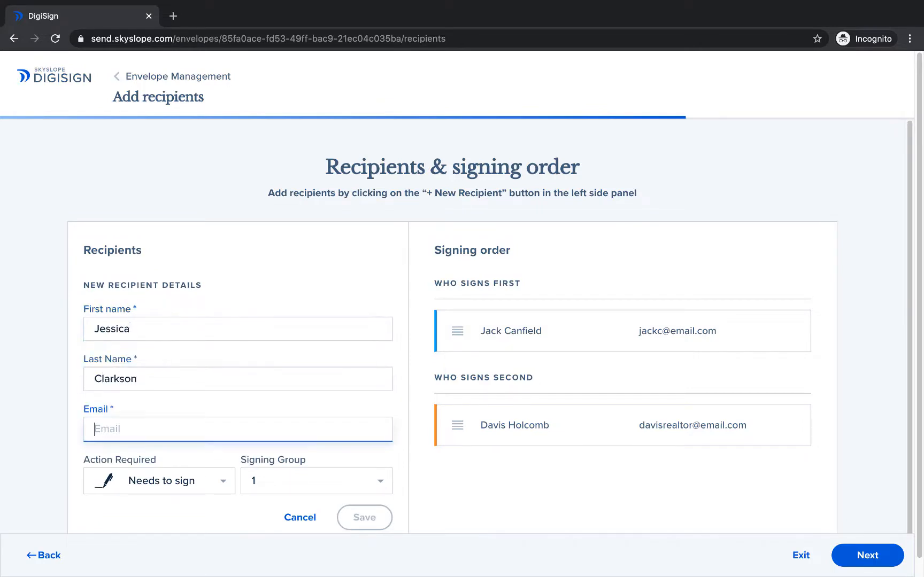
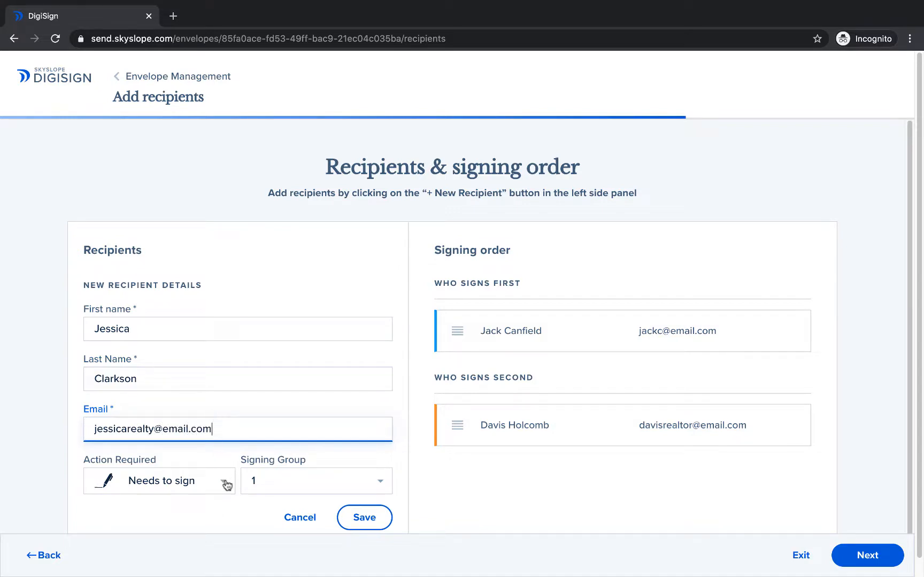
{"action": "left_click", "coordinate": [158, 481]}
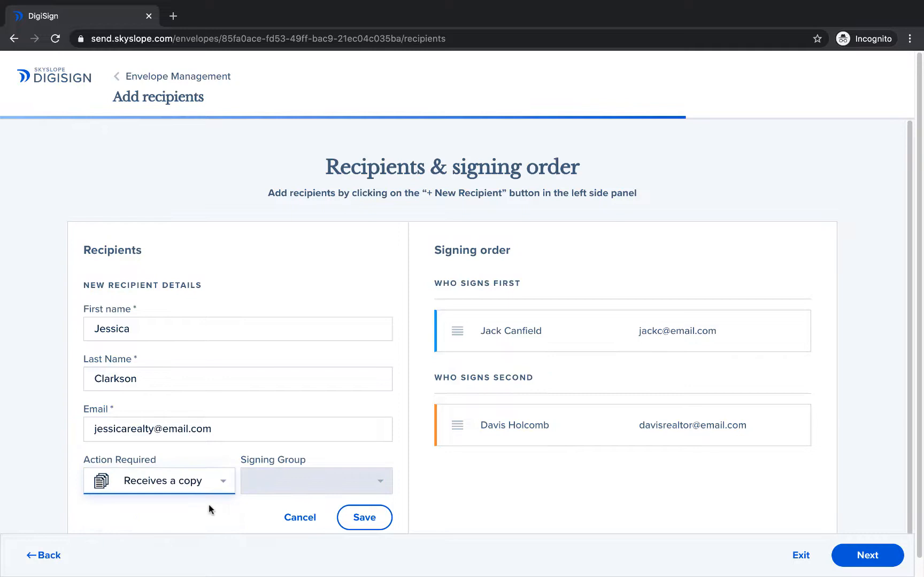
{"action": "mouse_move", "coordinate": [264, 512]}
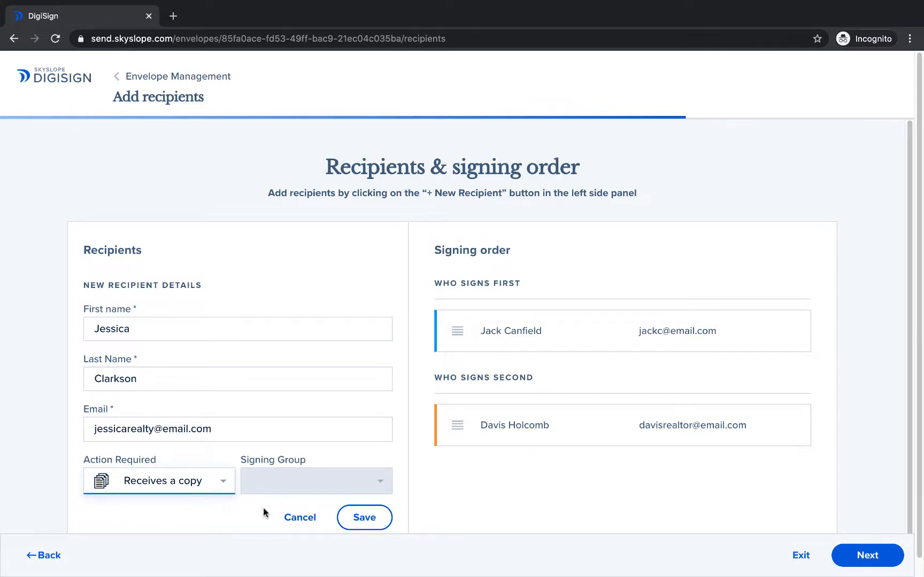
{"action": "left_click", "coordinate": [364, 518]}
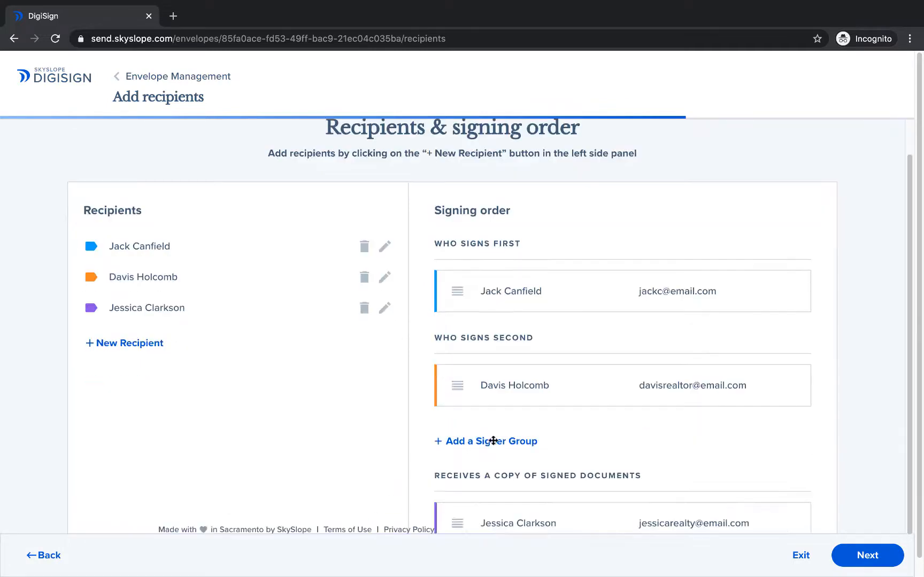
{"action": "scroll", "scroll_direction": "down", "scroll_amount": 3}
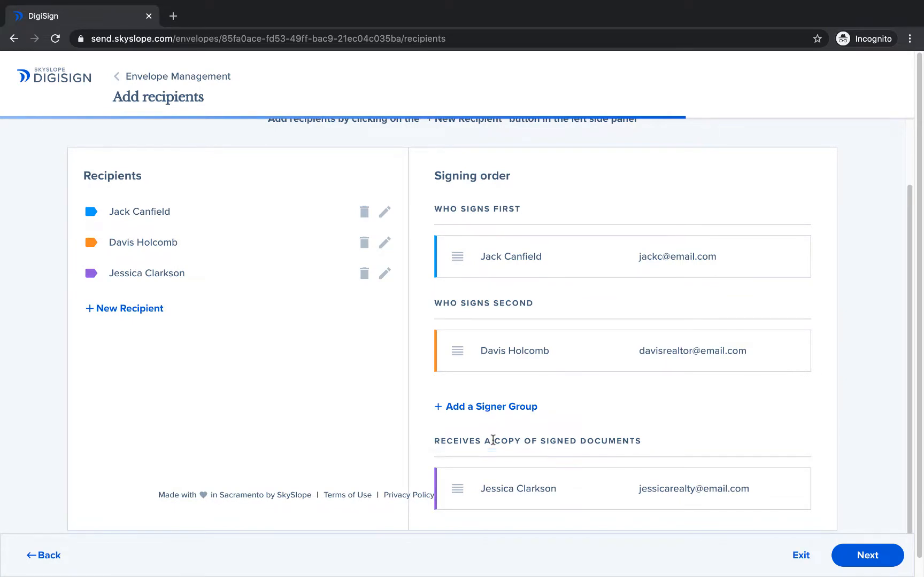
{"action": "left_click", "coordinate": [867, 556]}
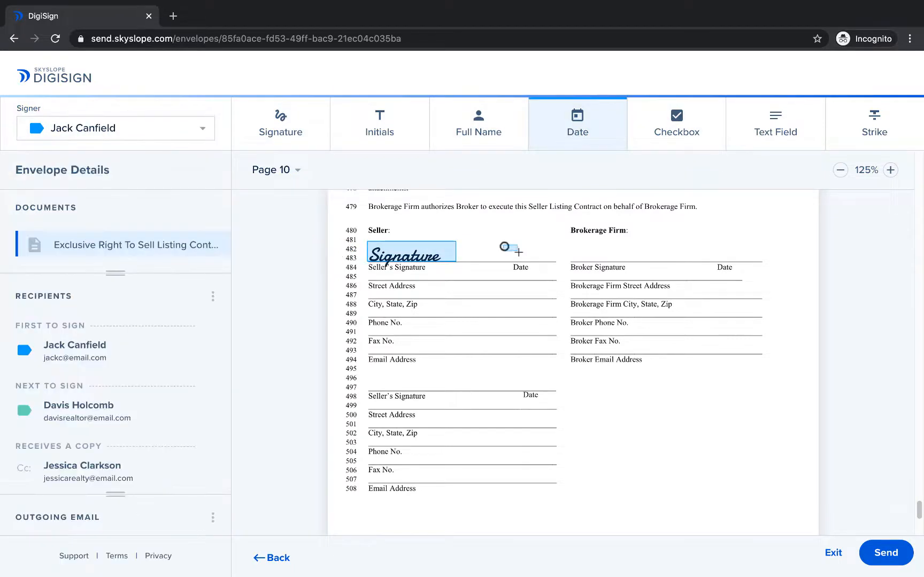
{"action": "left_click", "coordinate": [525, 252]}
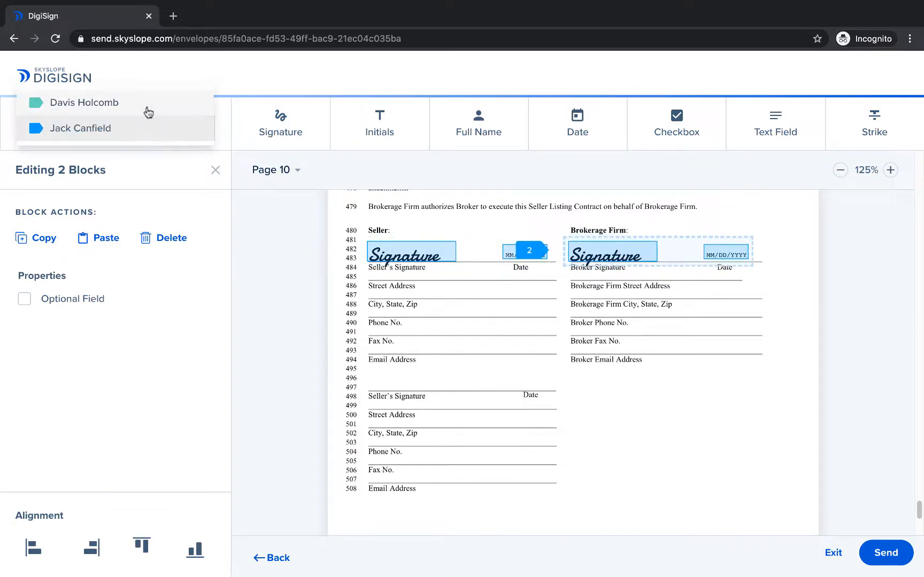
{"action": "left_click", "coordinate": [885, 552]}
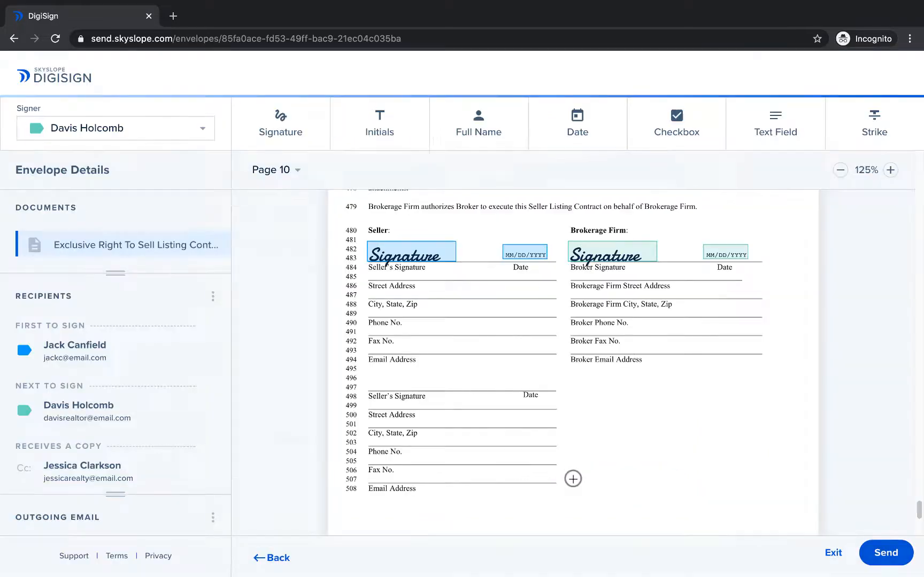
{"action": "left_click", "coordinate": [886, 553]}
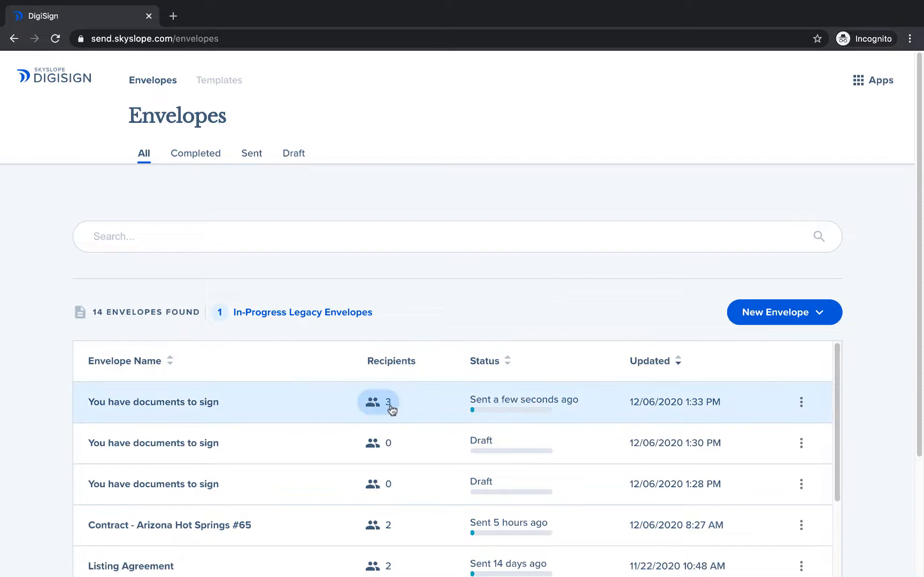
Return to the Envelopes list showing the three-recipient envelope as Completed
{"action": "left_click", "coordinate": [379, 403]}
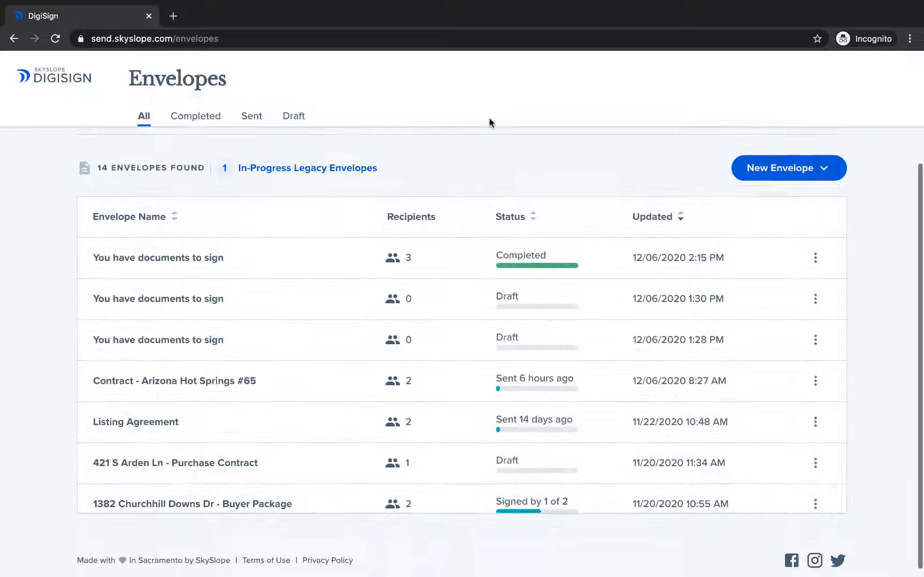
{"action": "scroll", "scroll_direction": "up", "scroll_amount": 3}
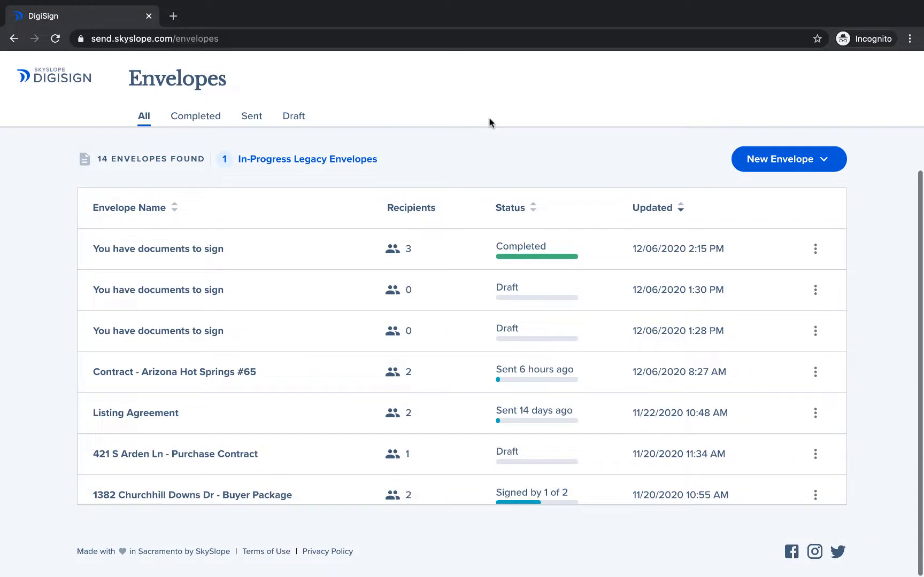
{"action": "left_click", "coordinate": [398, 248]}
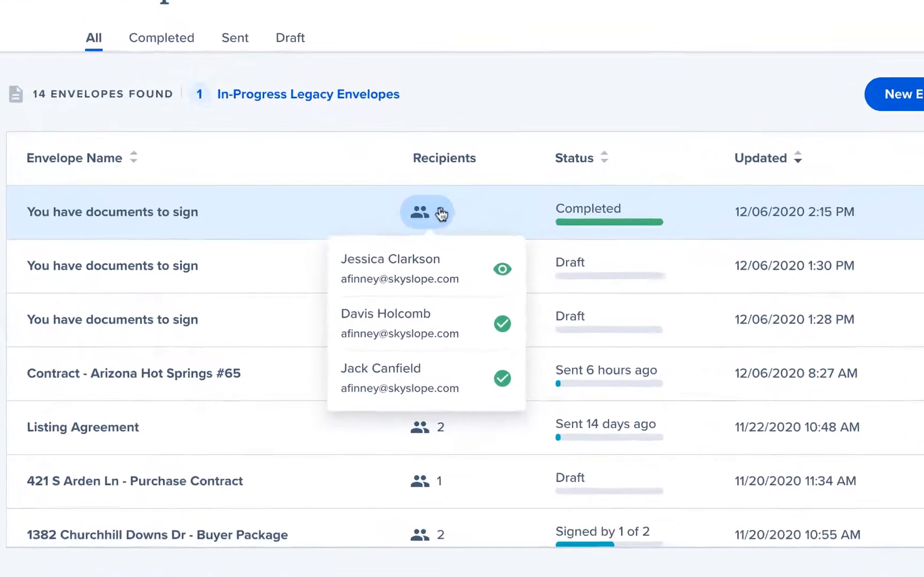